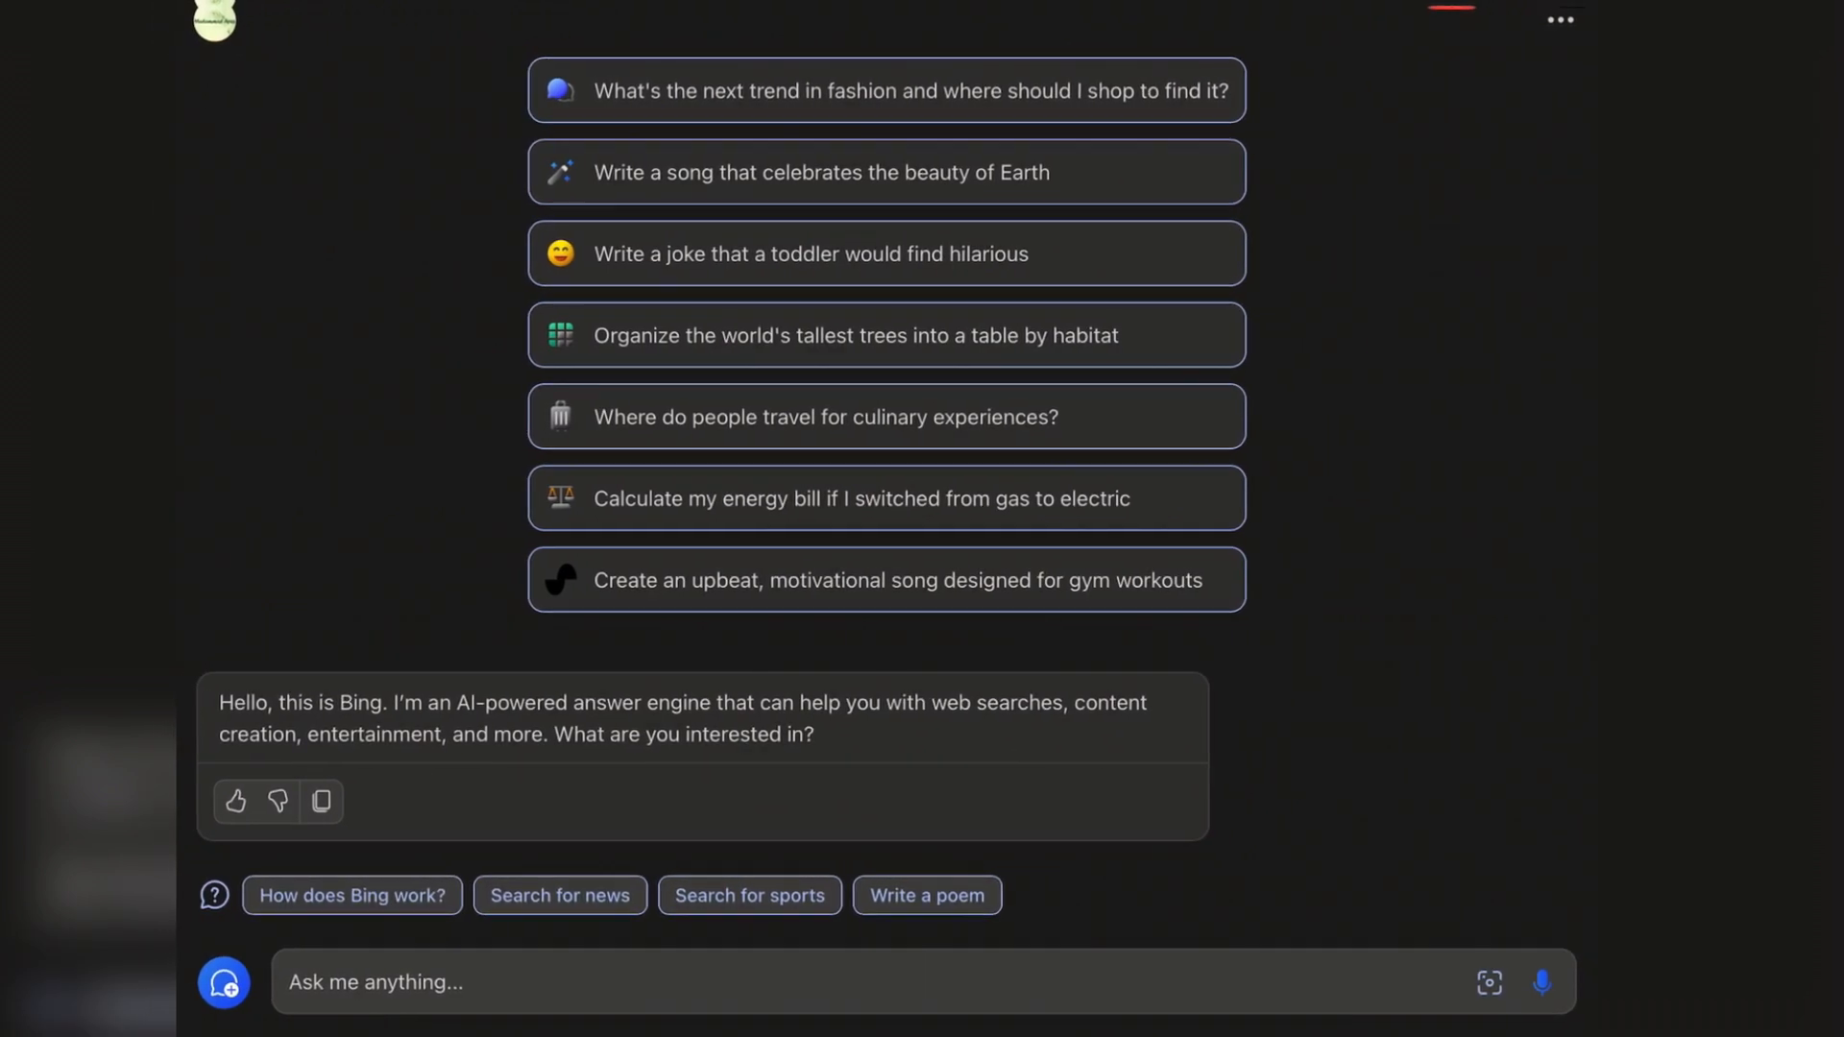
Launch the installed Microsoft Copilot app from its App Store page.
left_click(750, 895)
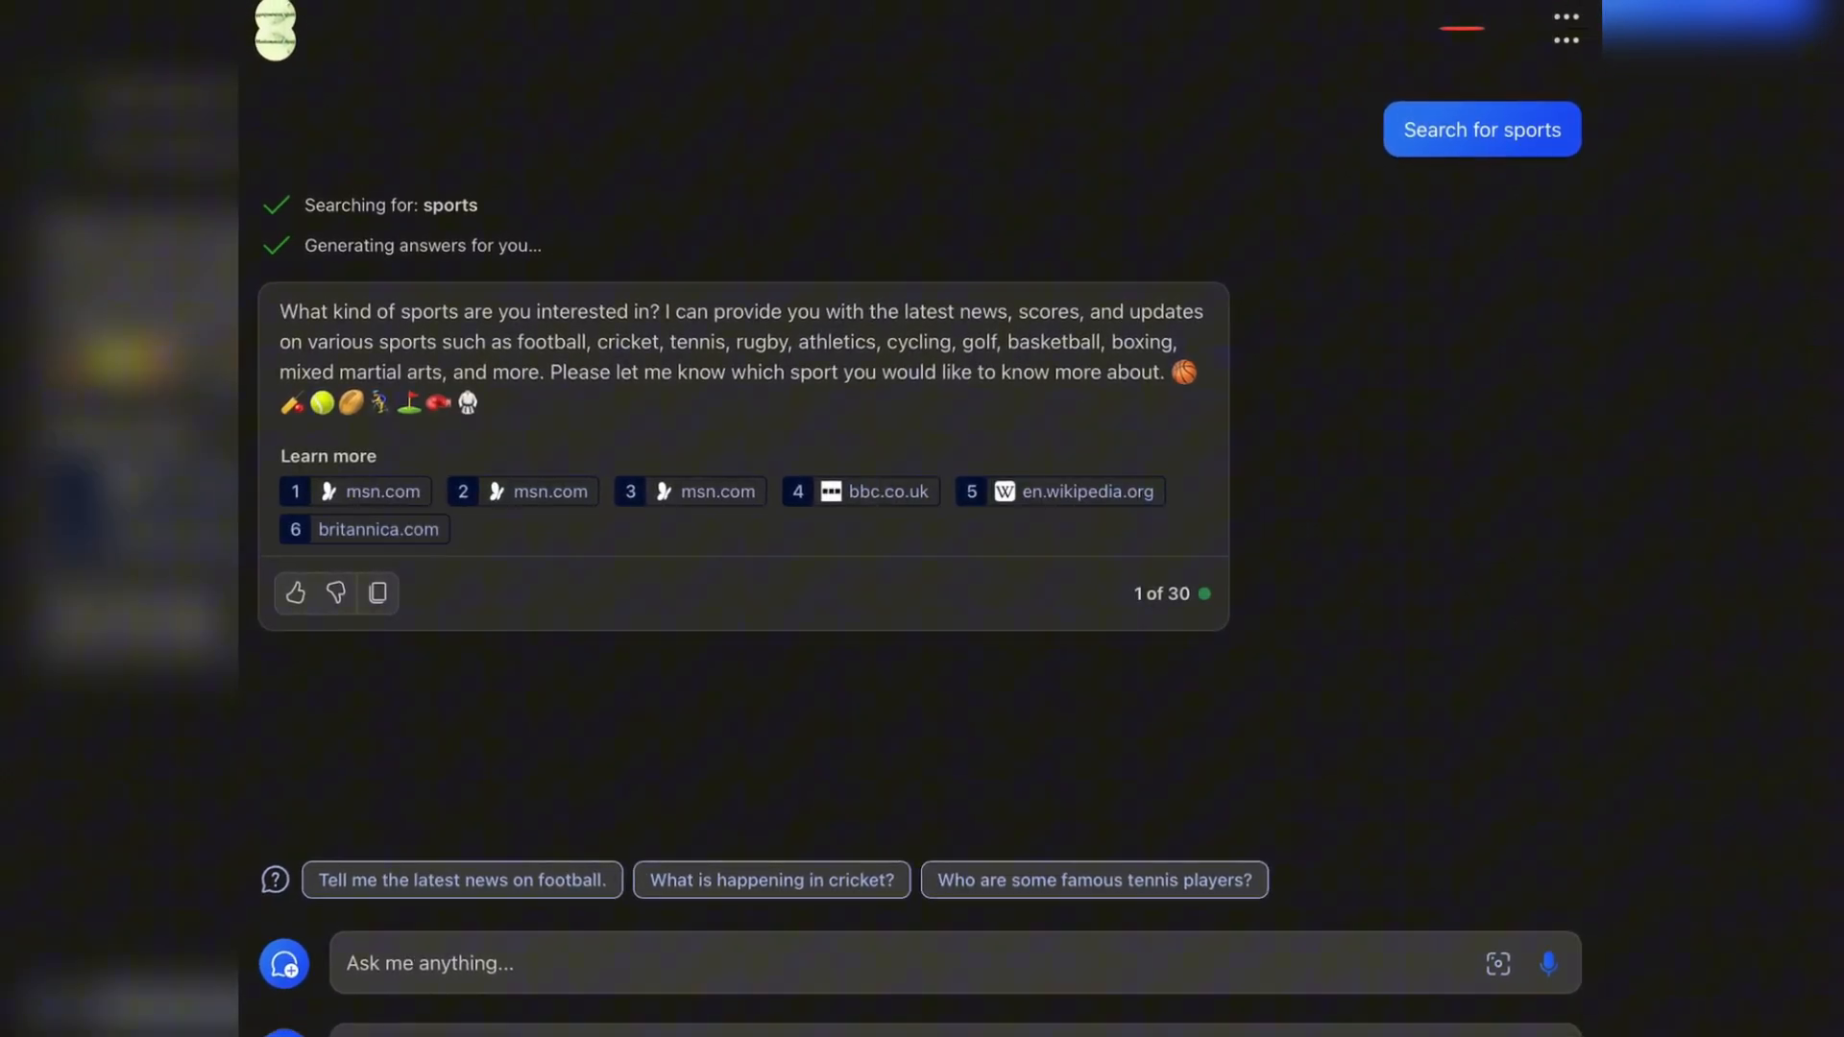
left_click(770, 879)
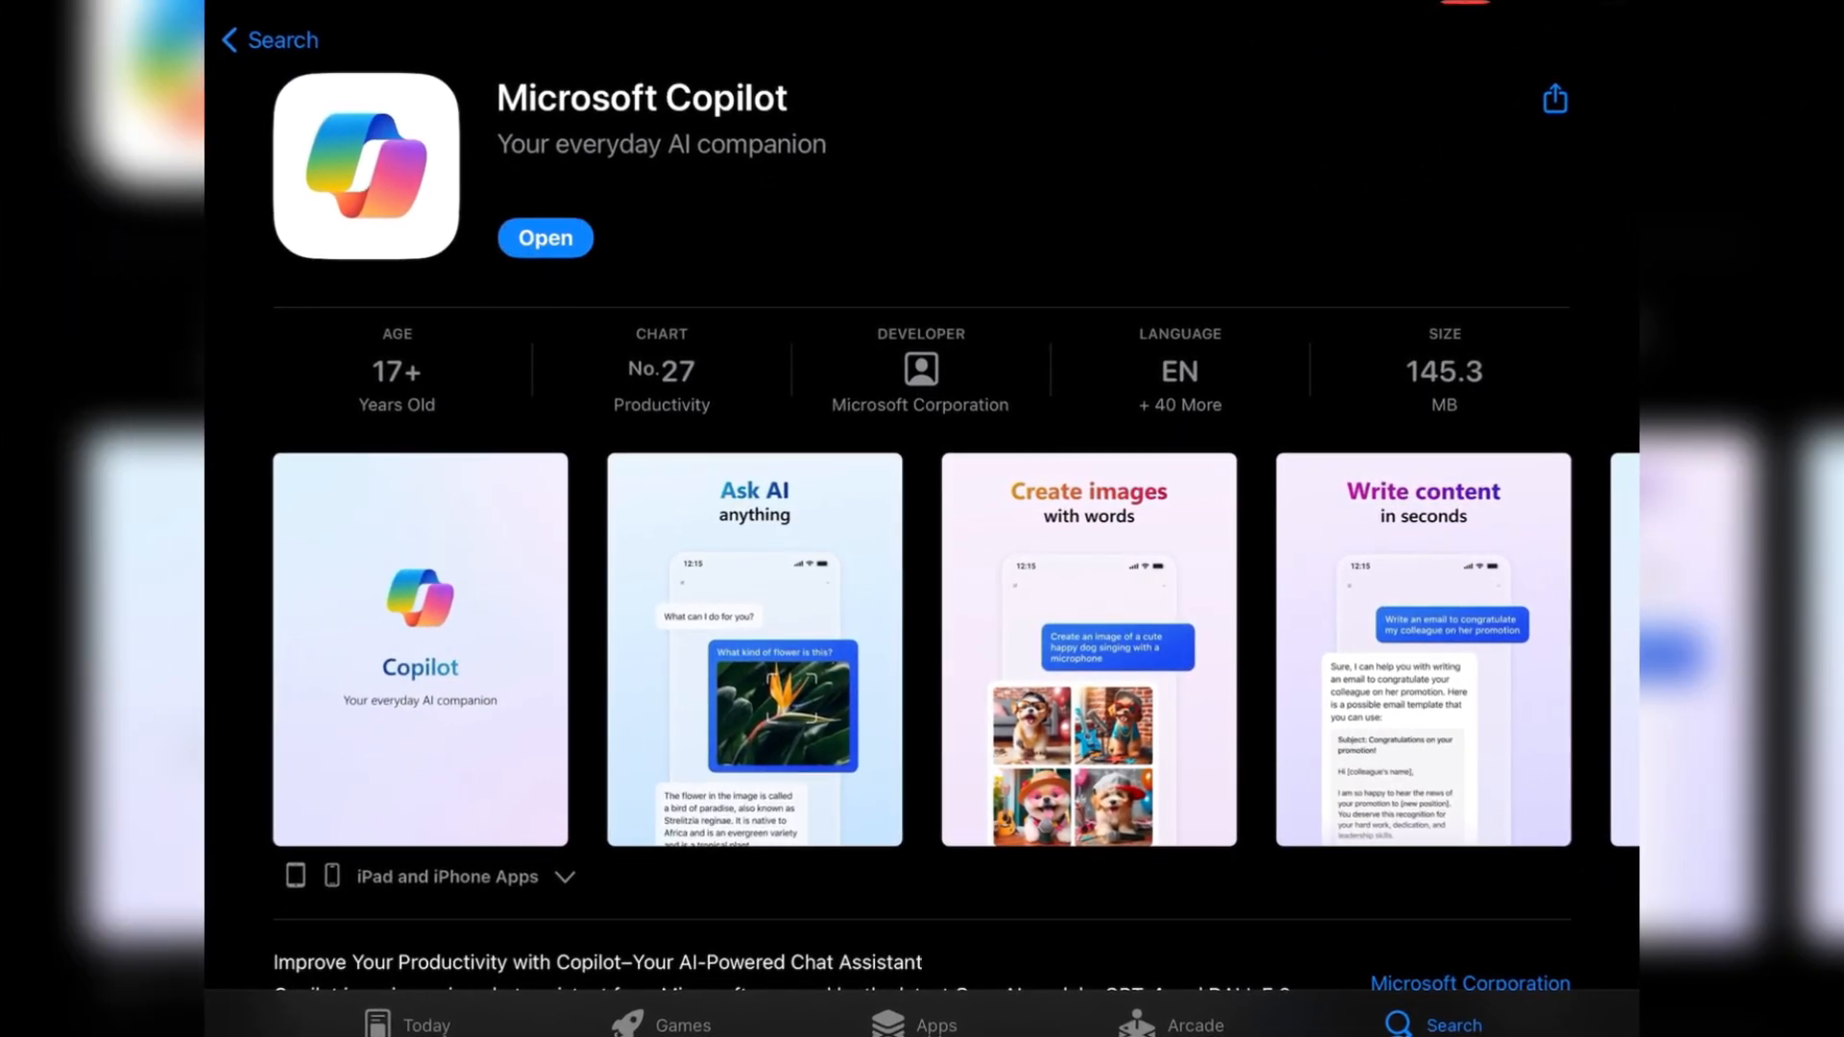
left_click(545, 237)
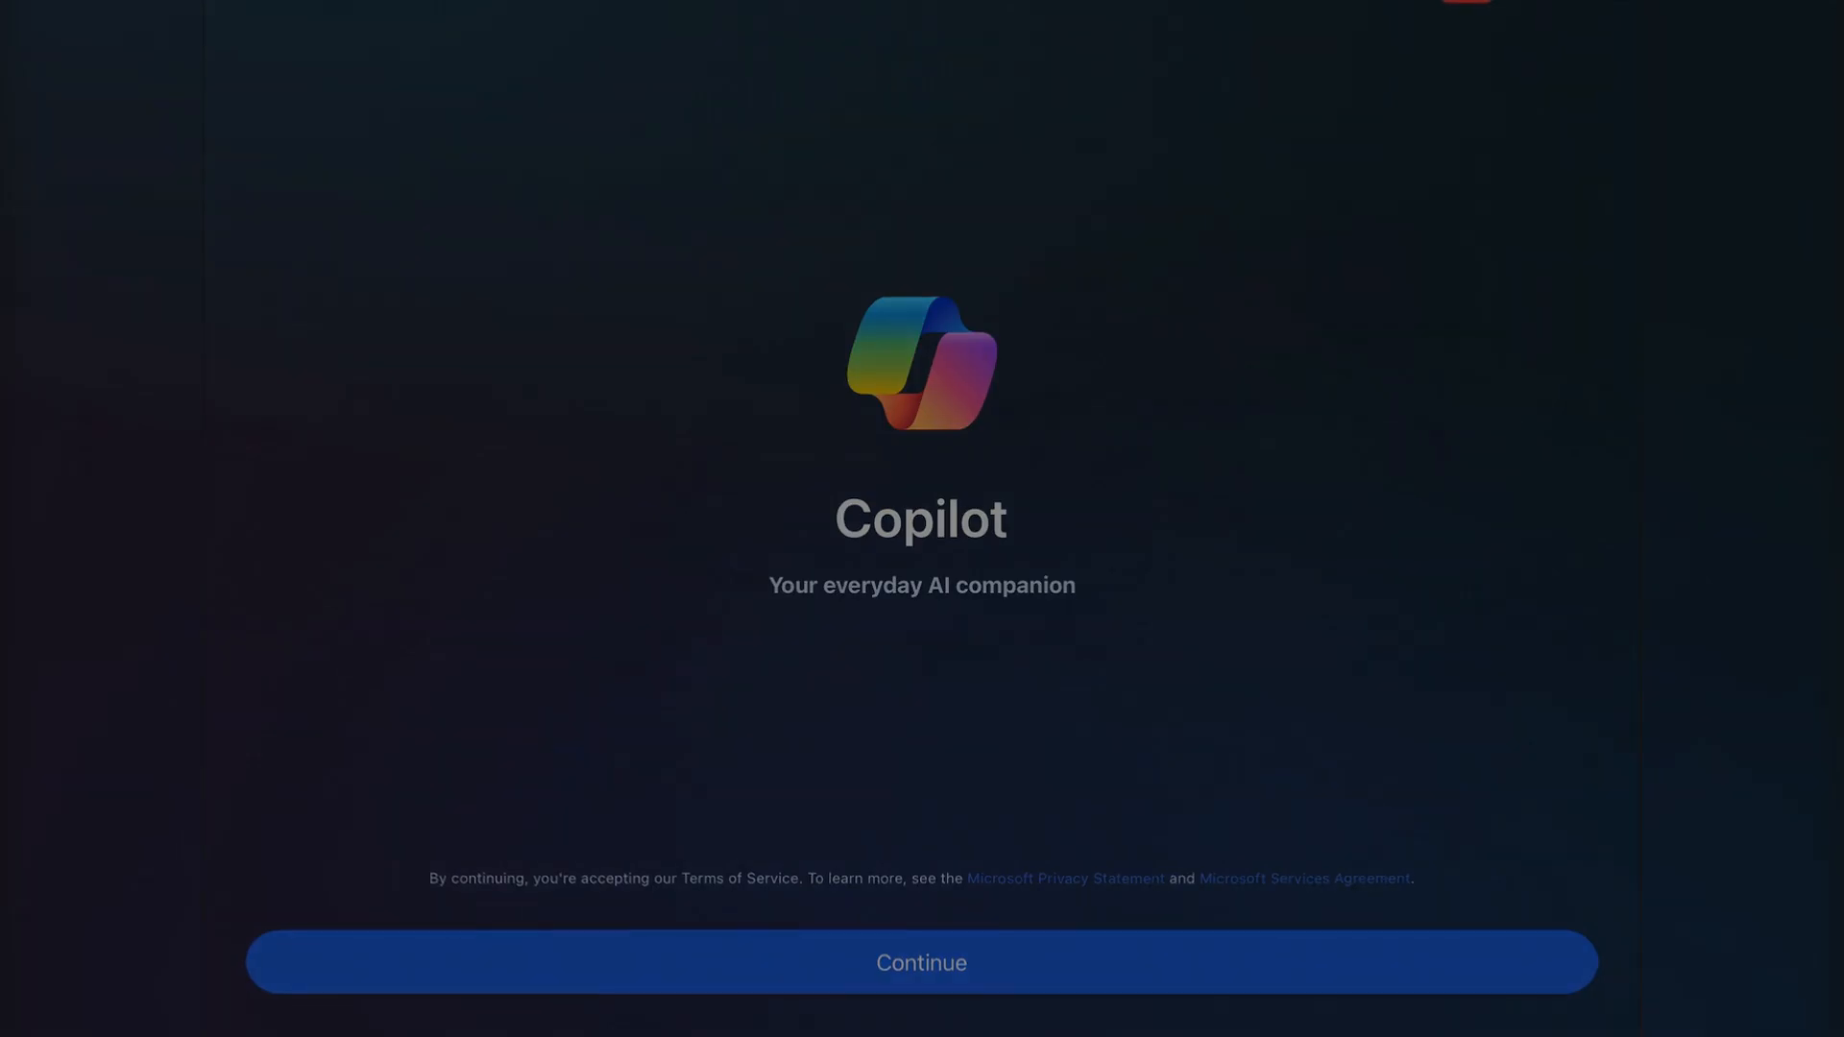
Accept the Copilot terms and continue past the welcome screen.
left_click(921, 962)
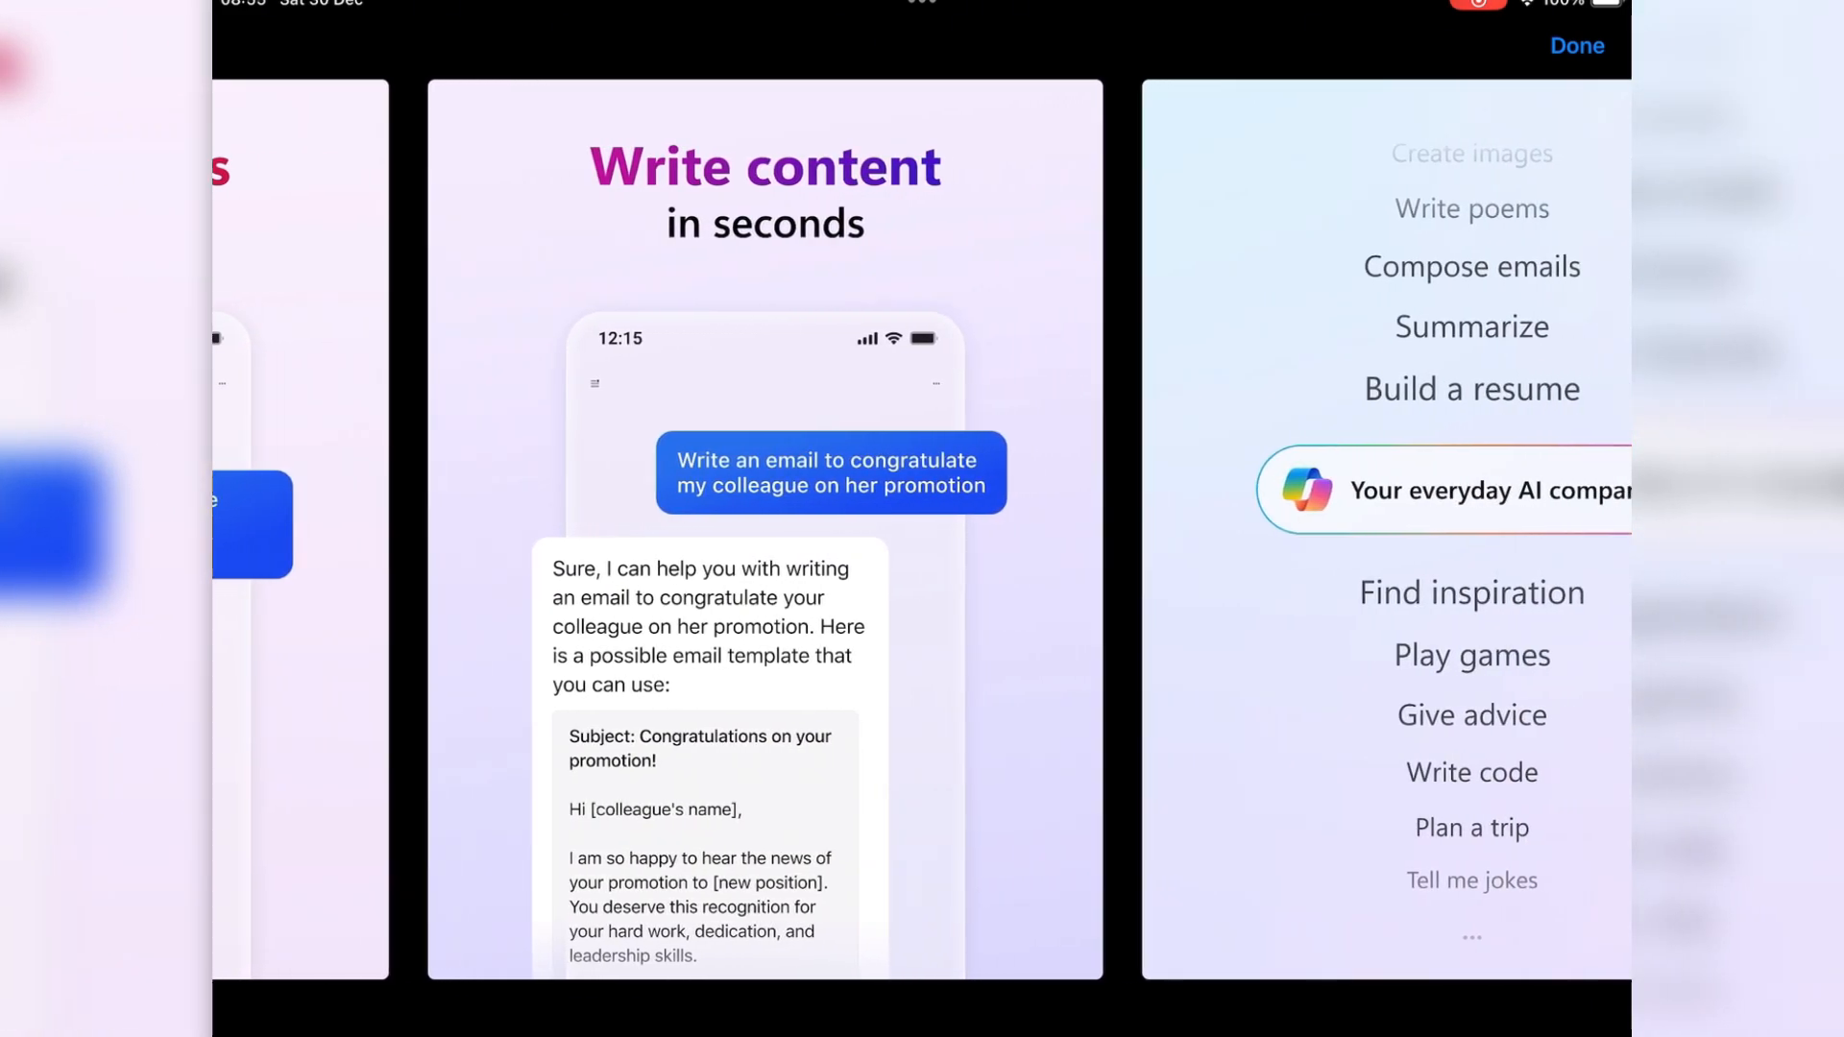
Swipe through the Copilot preview screenshots in the App Store gallery.
scroll("left", 3)
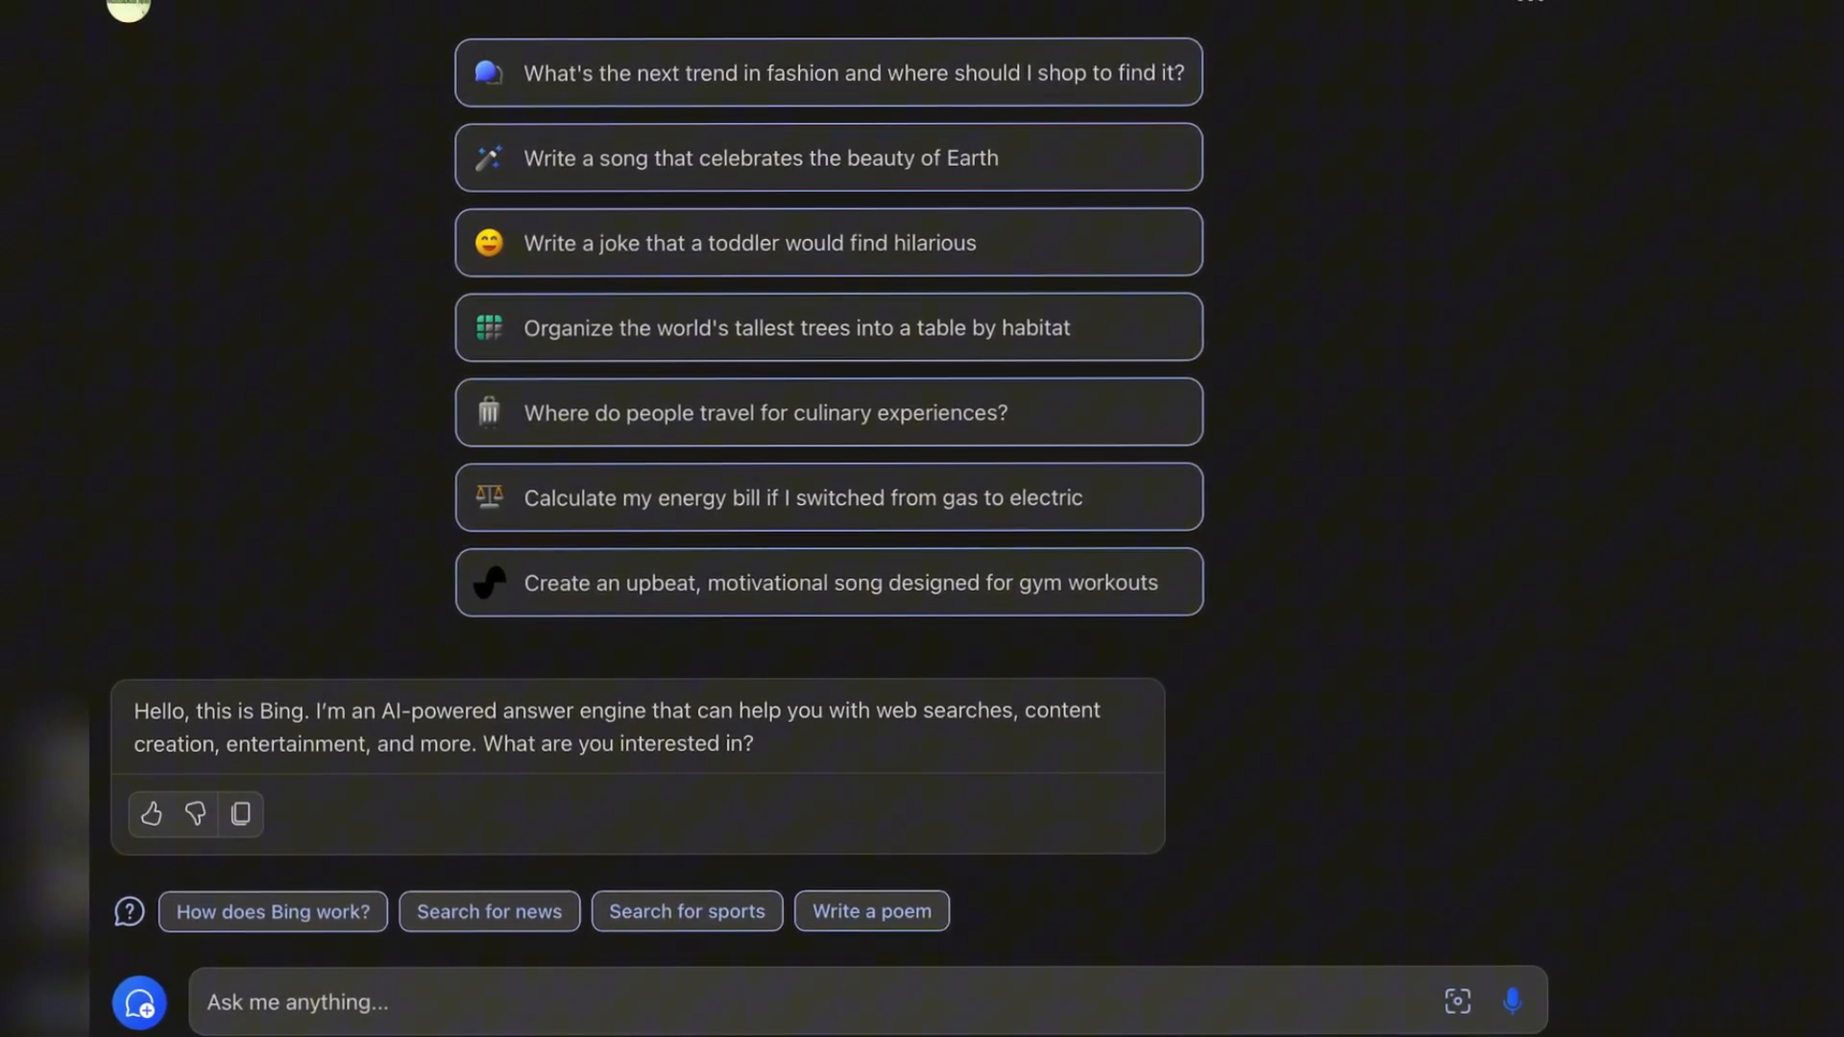
Ask Copilot to search for sports, then ask what is happening in cricket.
left_click(686, 910)
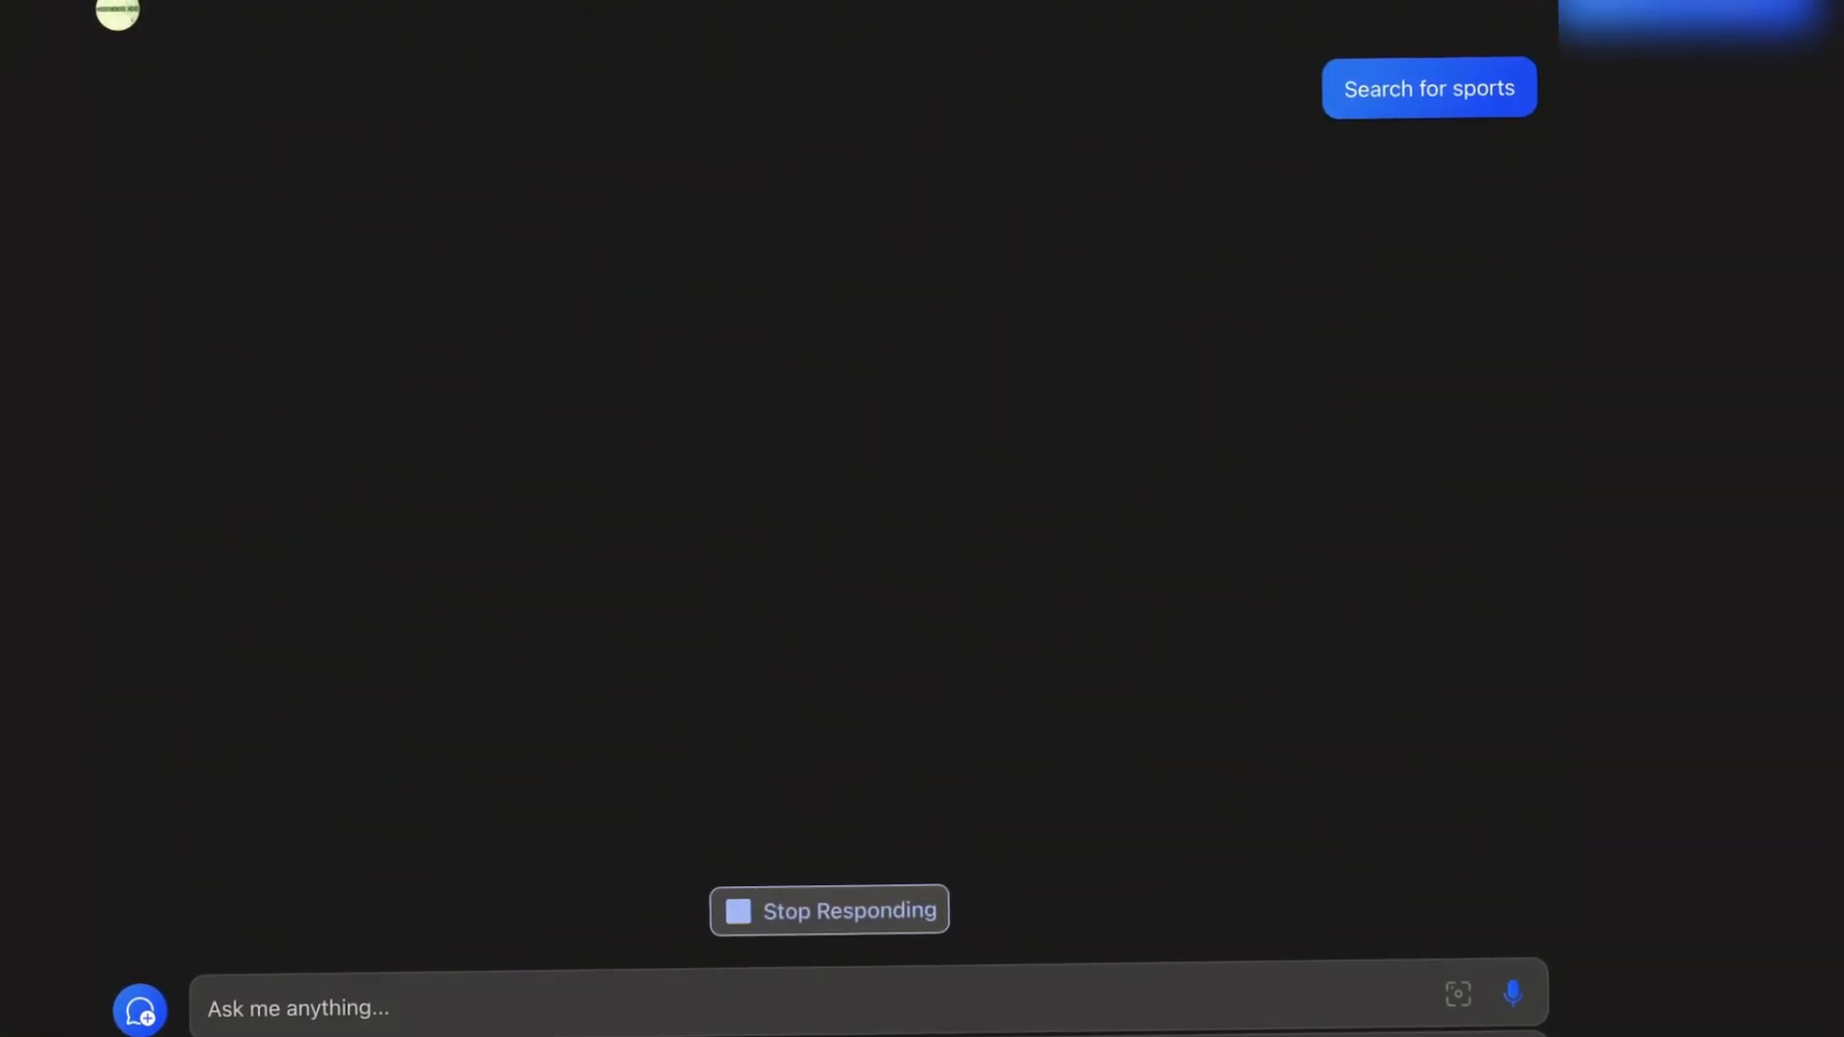
left_click(1429, 87)
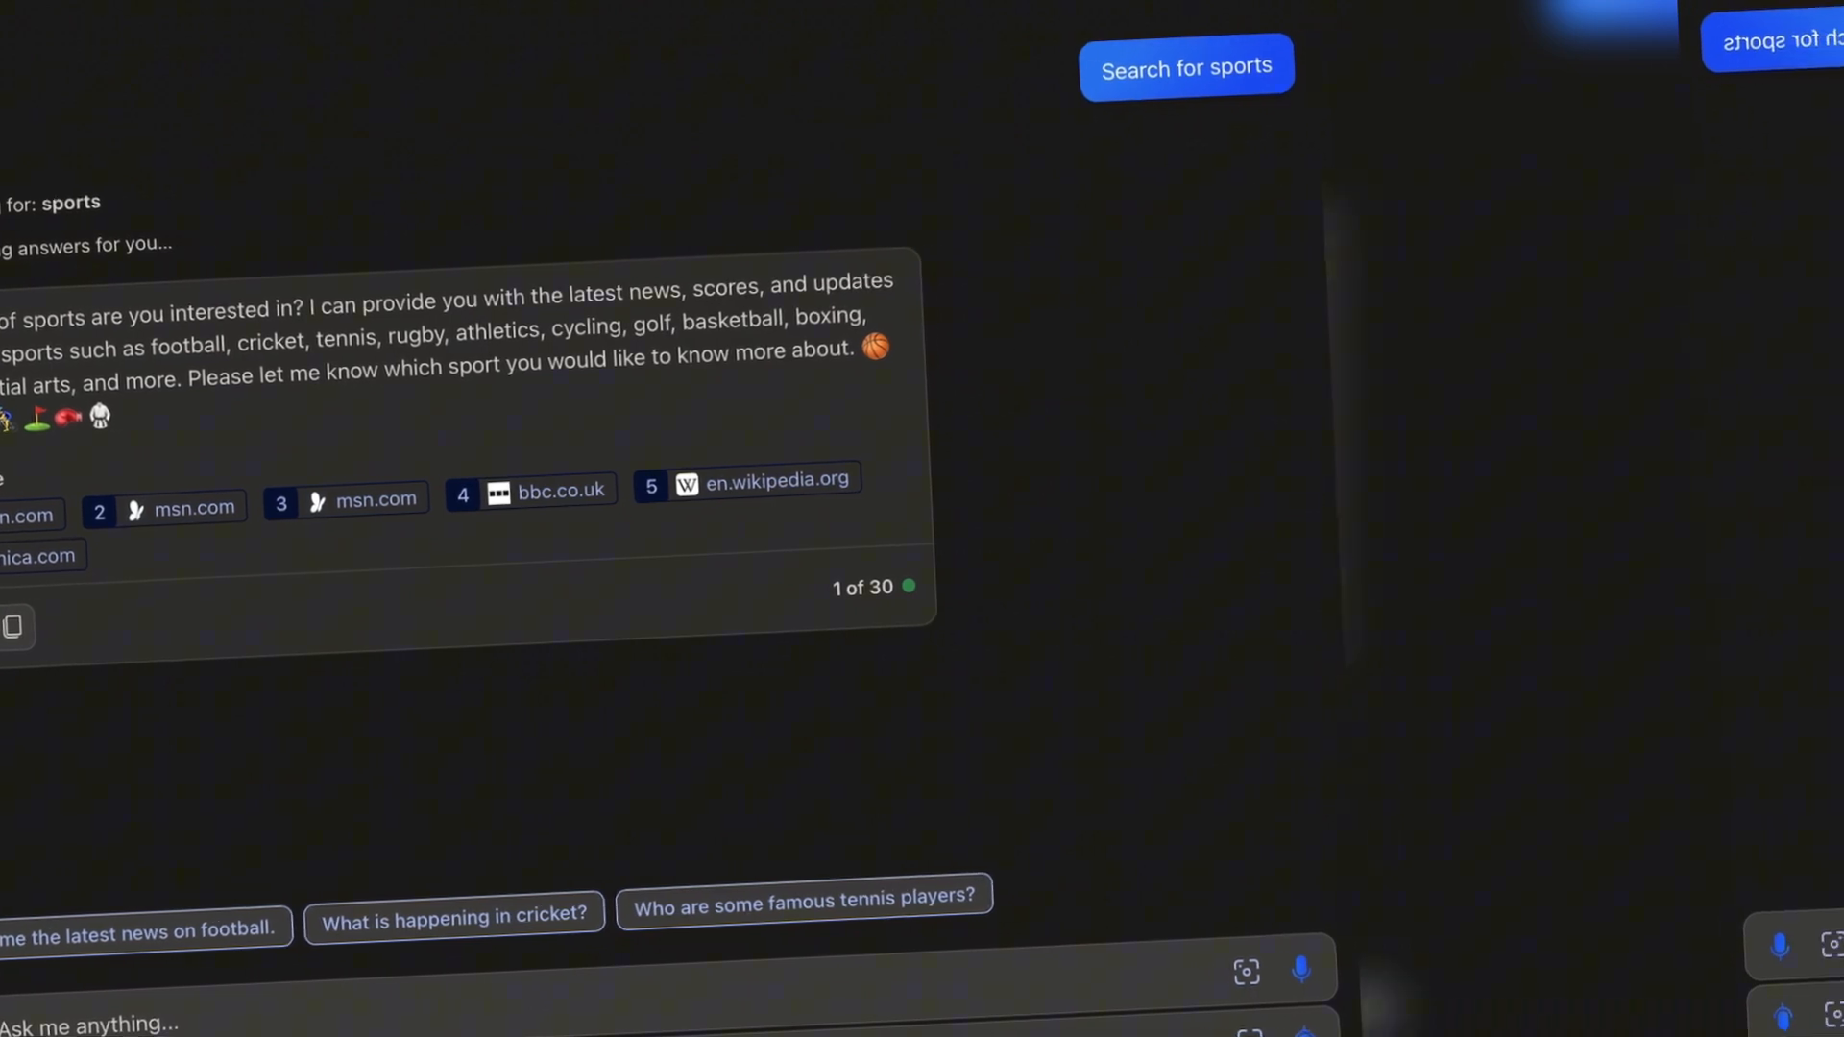
left_click(455, 914)
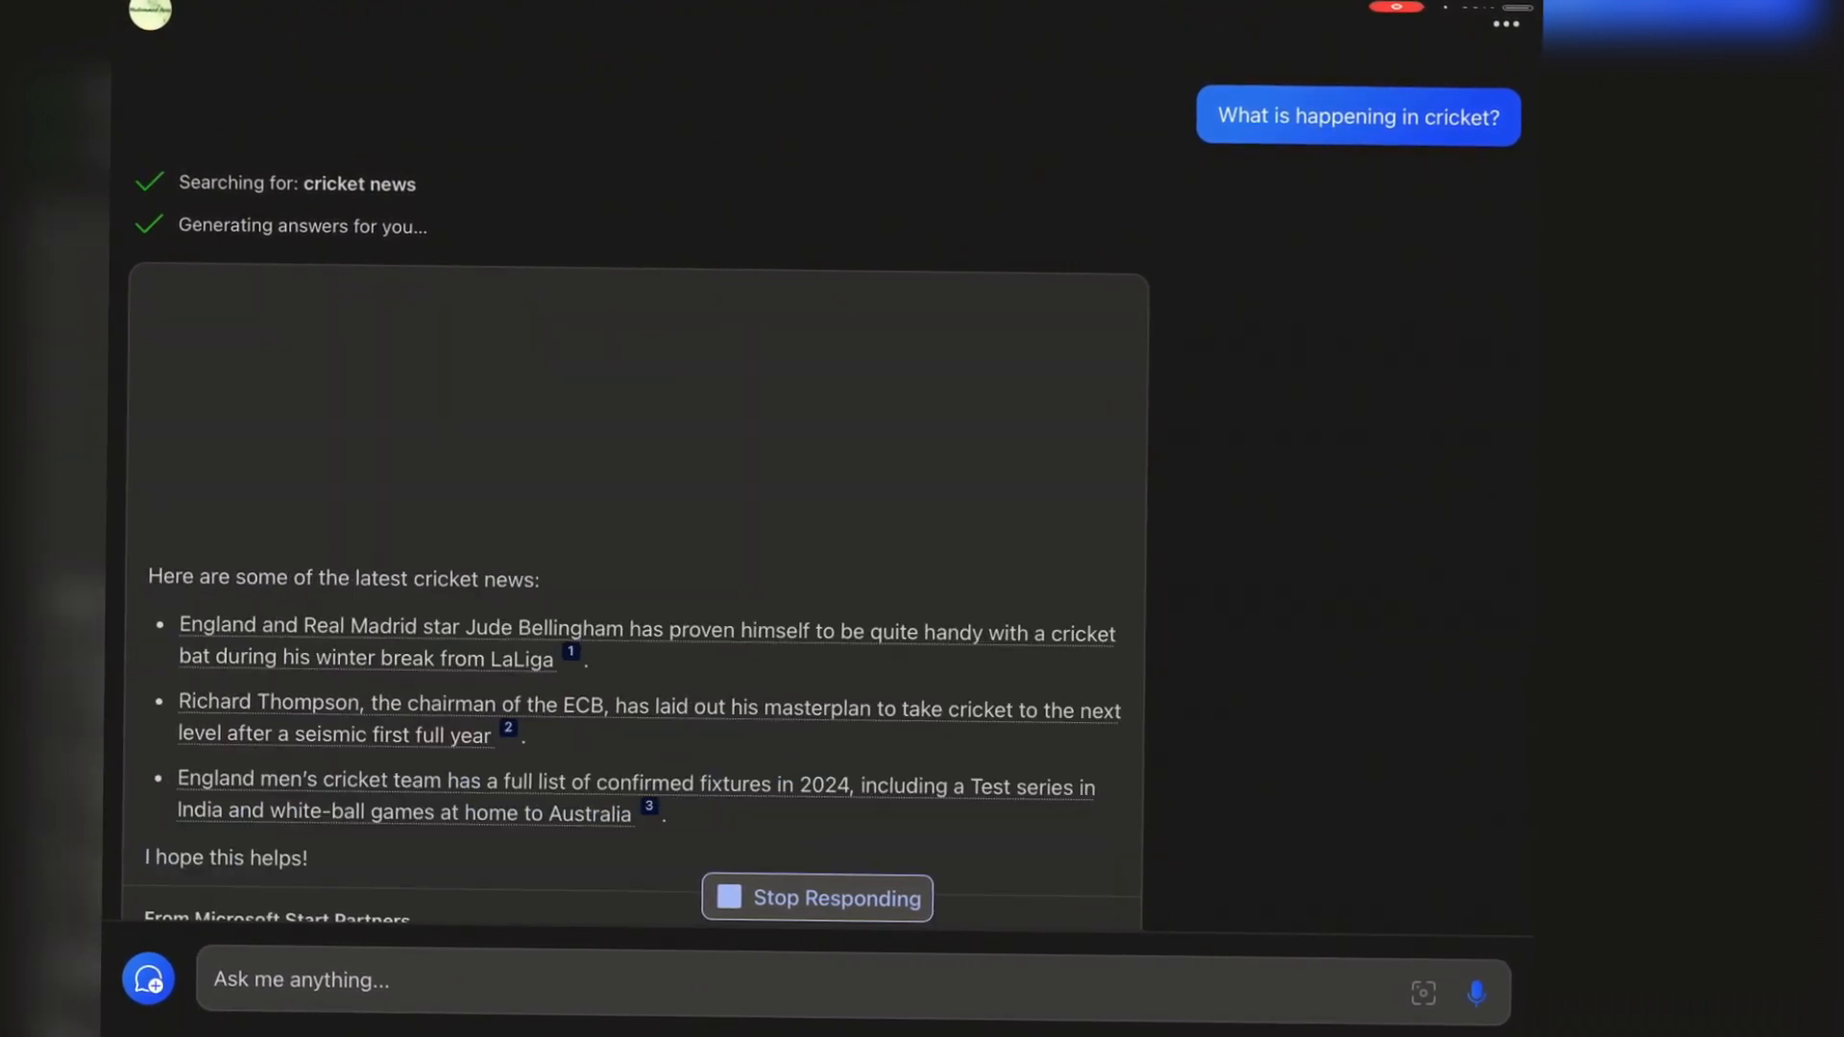
Read the cricket headlines answer, then start a new chat with GPT-4 enabled.
scroll("down", 3)
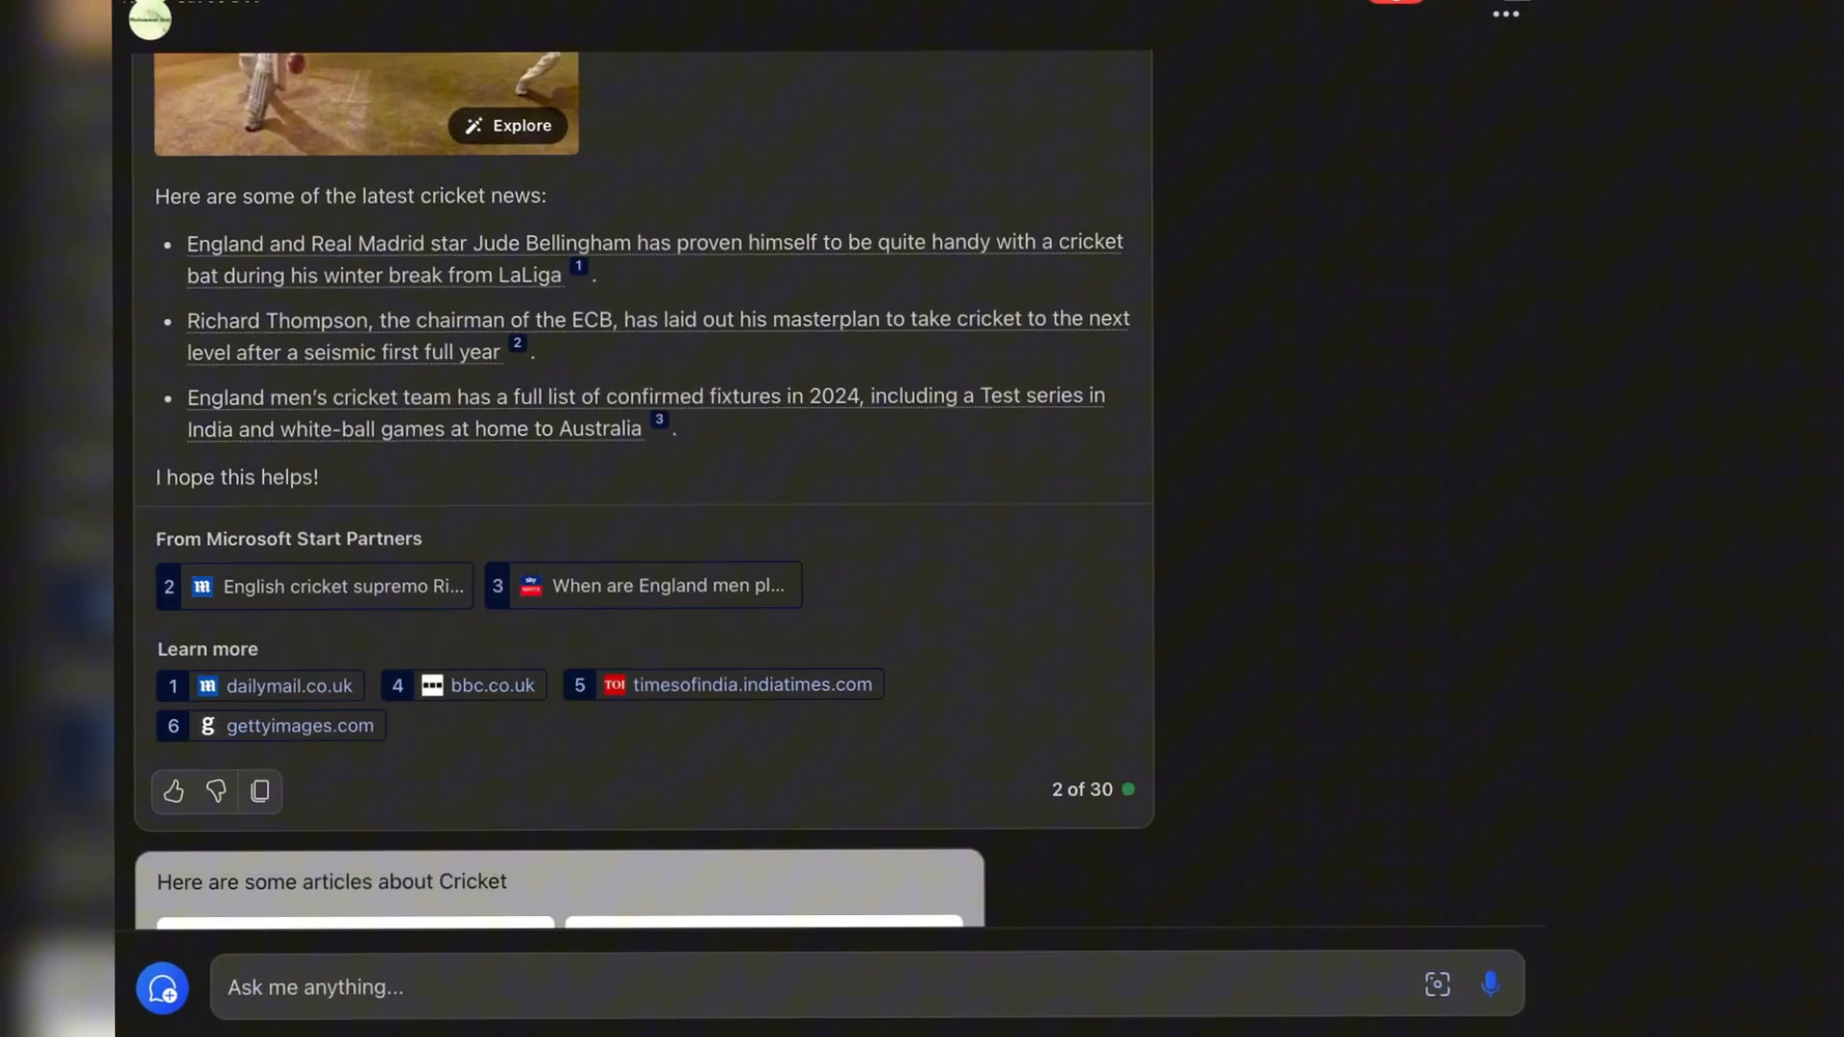
scroll("down", 3)
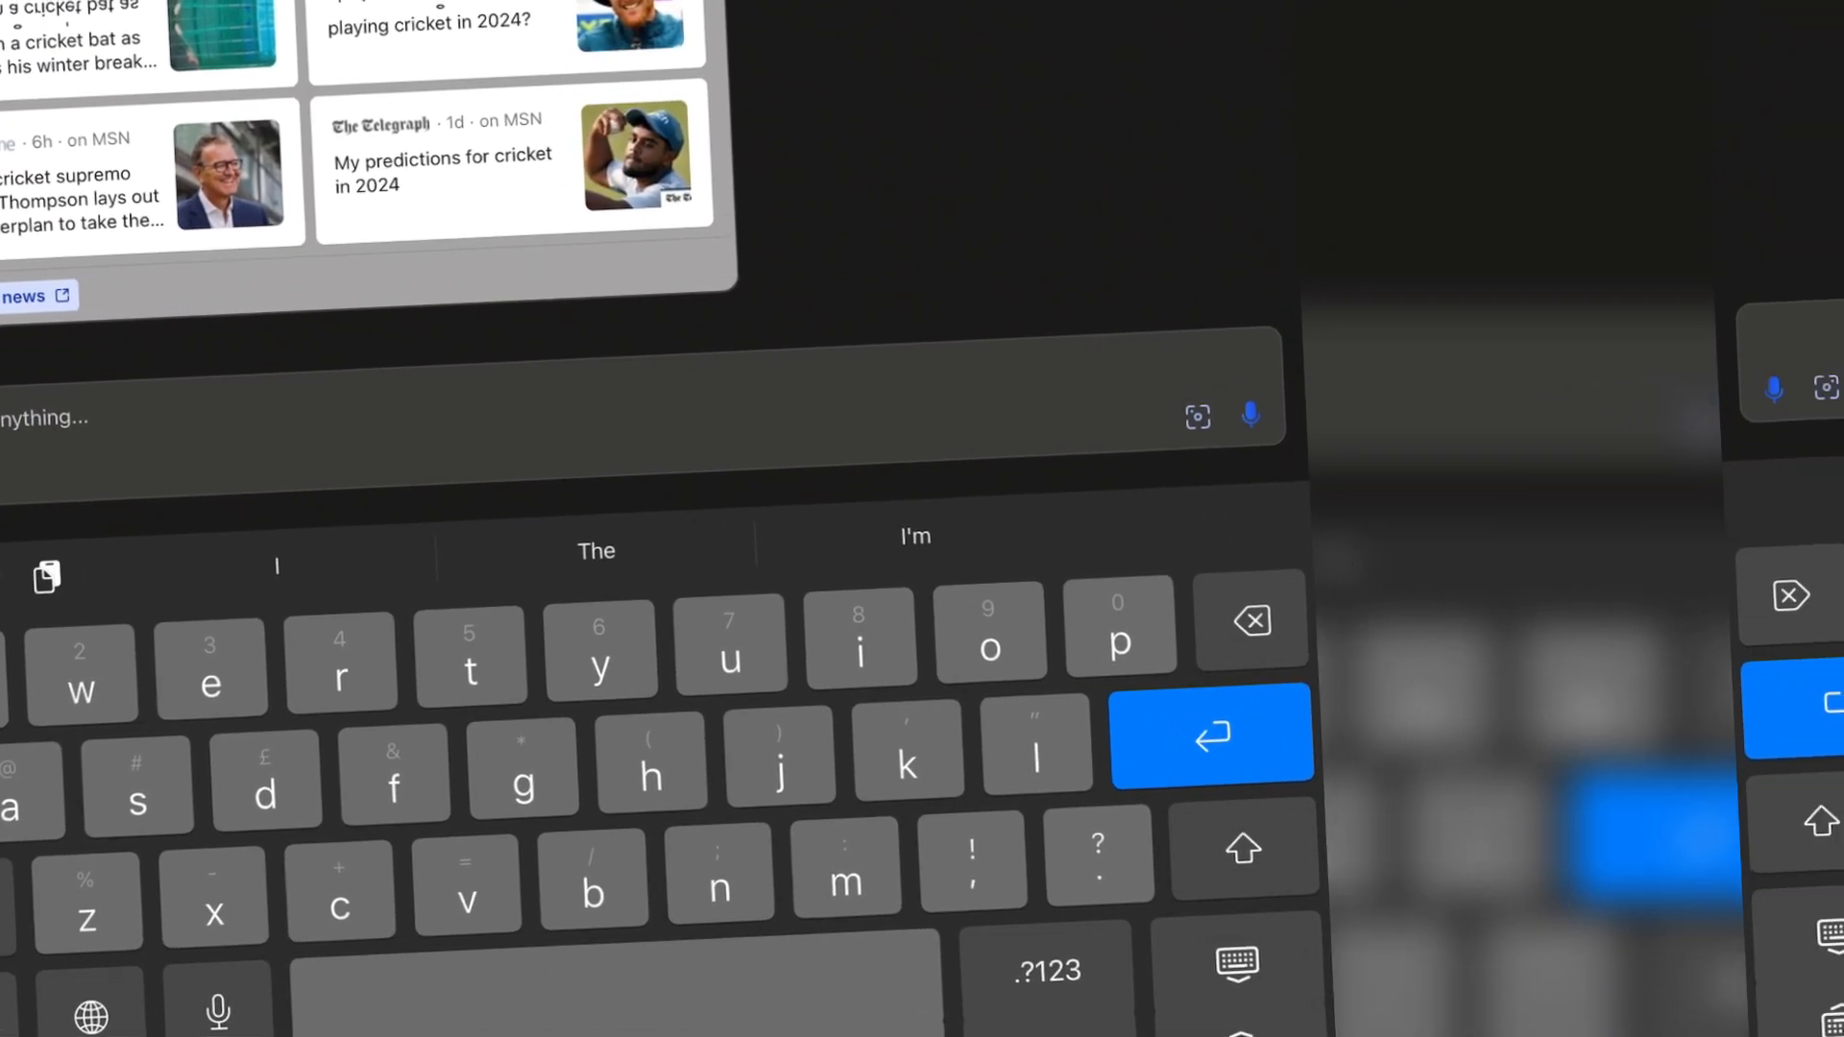
left_click(1211, 735)
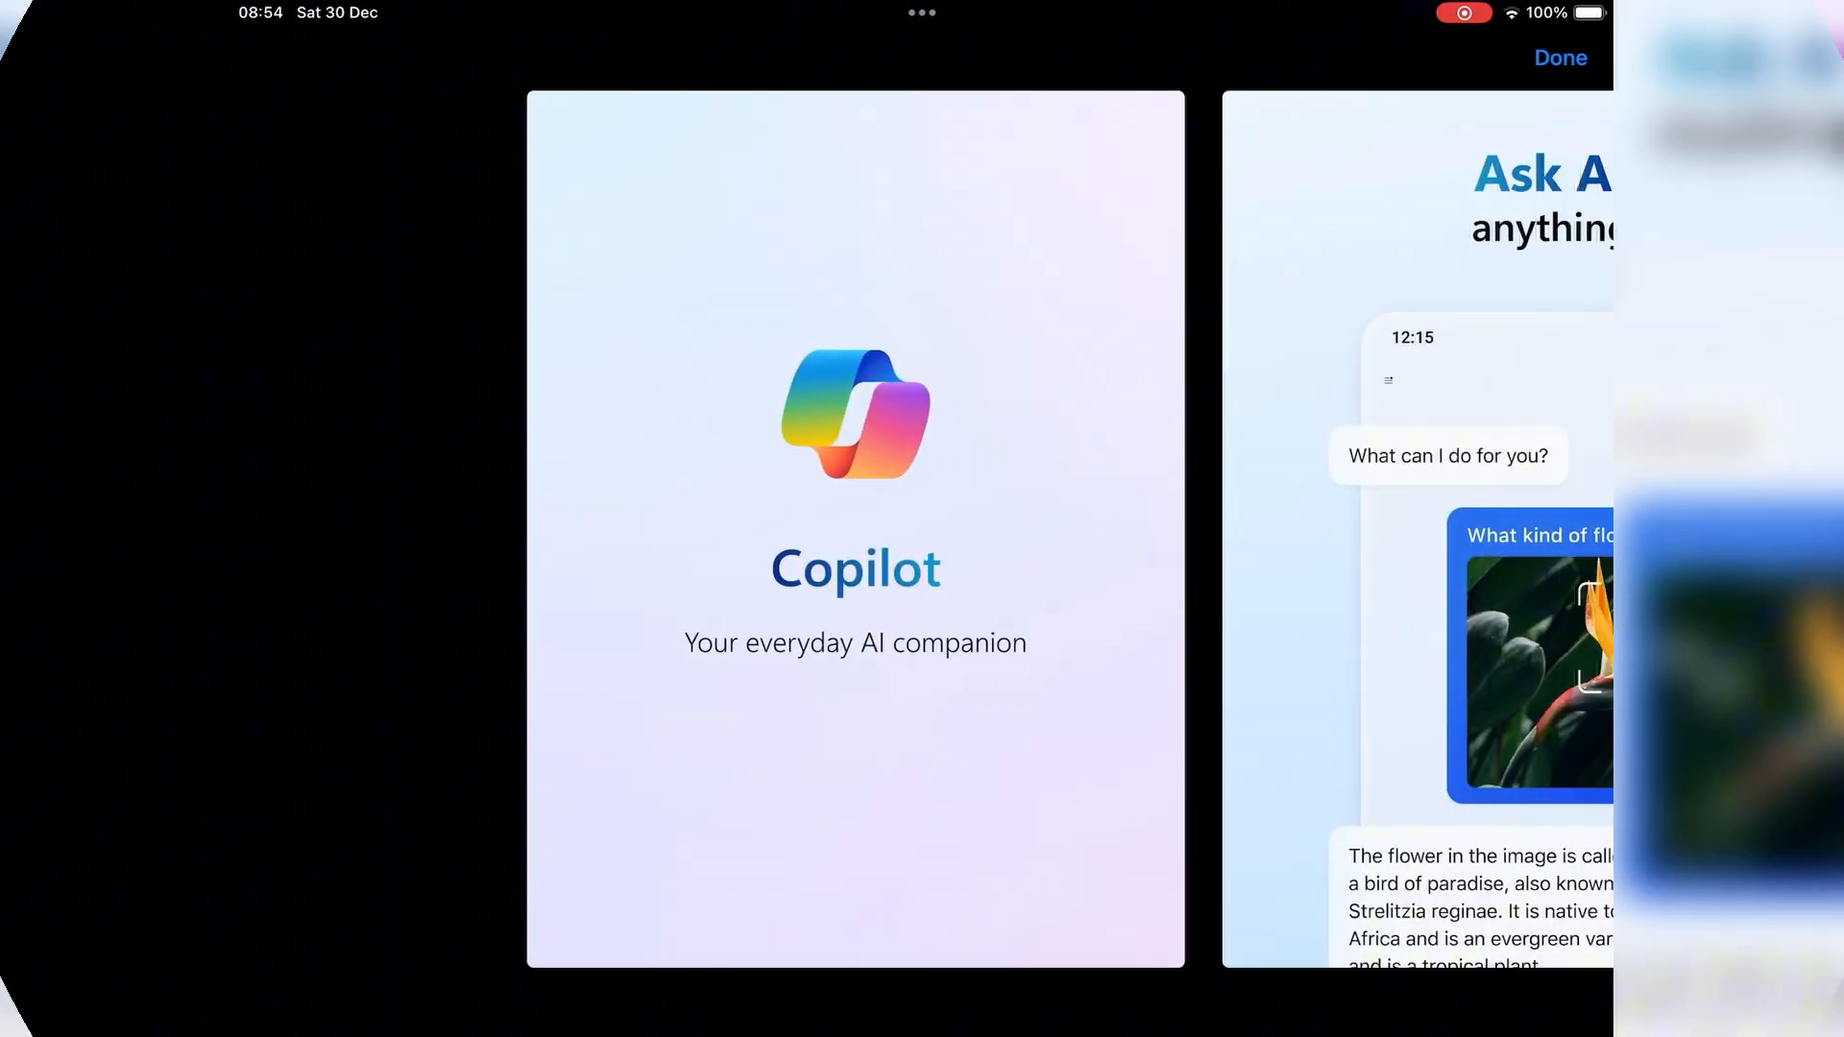
left_click(1560, 57)
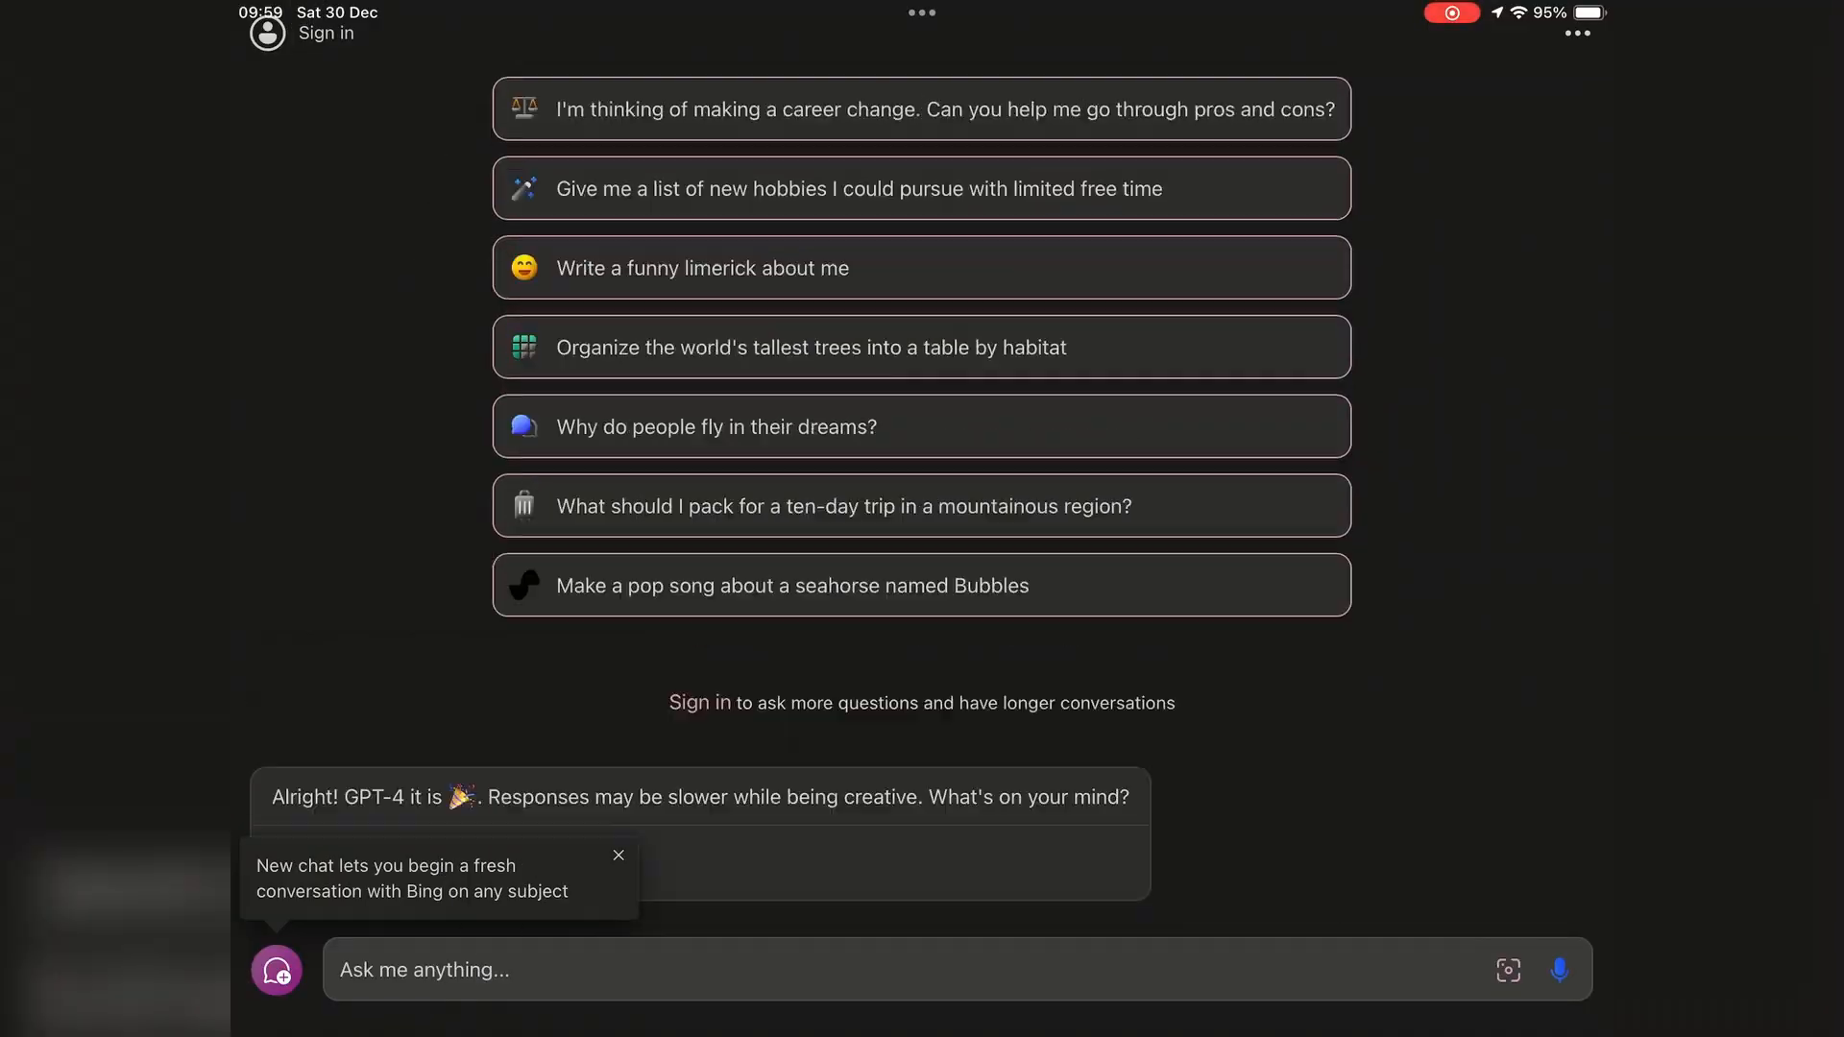